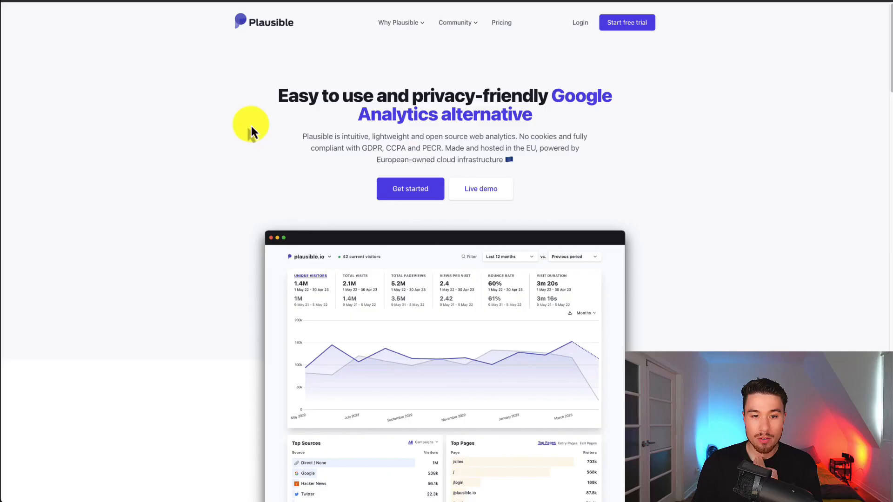
mouse_move(265, 129)
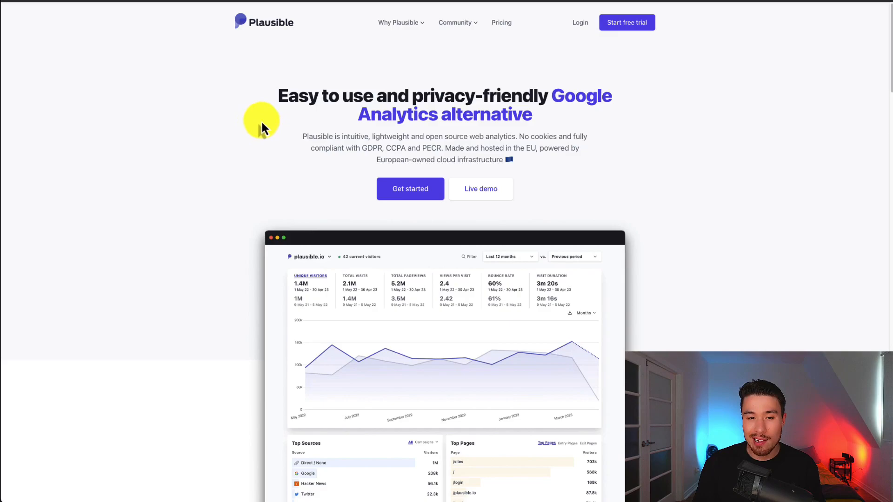
- Highlight the EU-hosting sentence and scroll to 'It's time to ditch Google Analytics'
drag(284, 95, 529, 114)
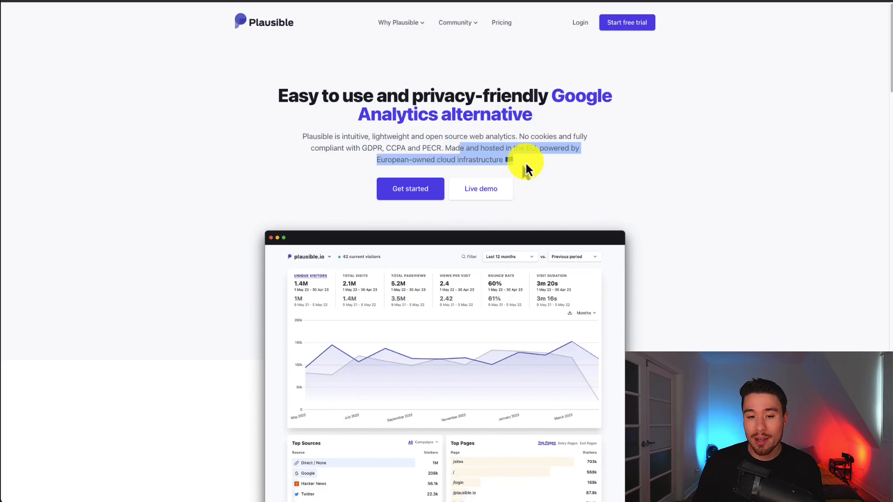
scroll(down, 3)
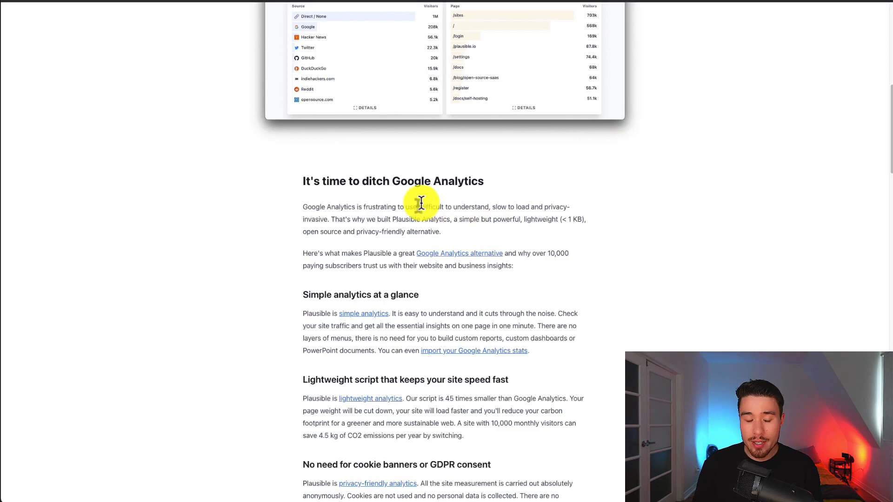
mouse_move(539, 224)
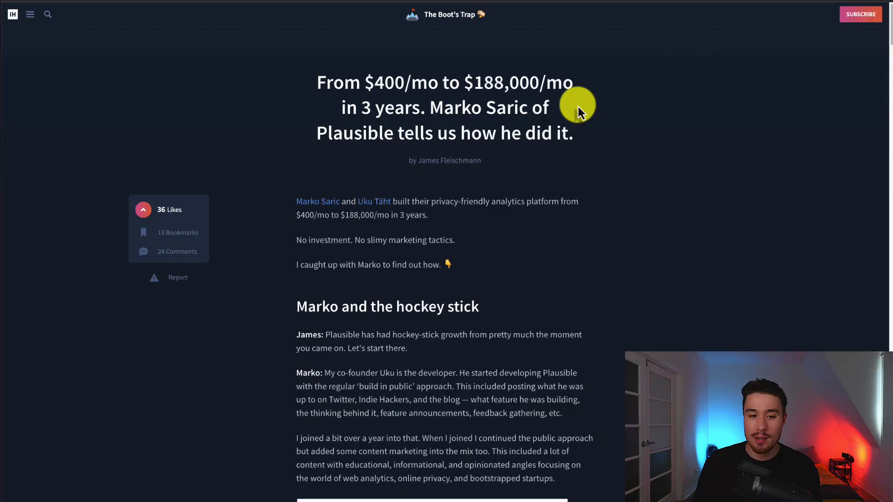
- Highlight the build-in-public passage and scroll on to 'Content marketing done right'
scroll(down, 3)
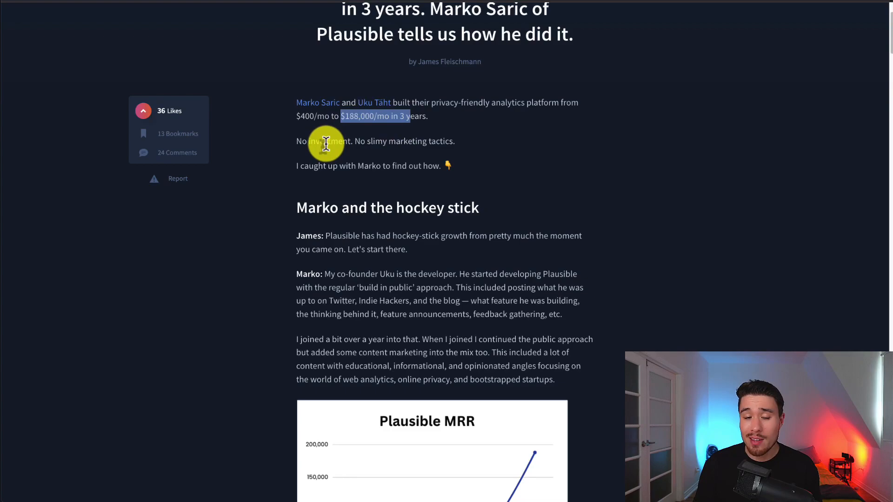
scroll(down, 3)
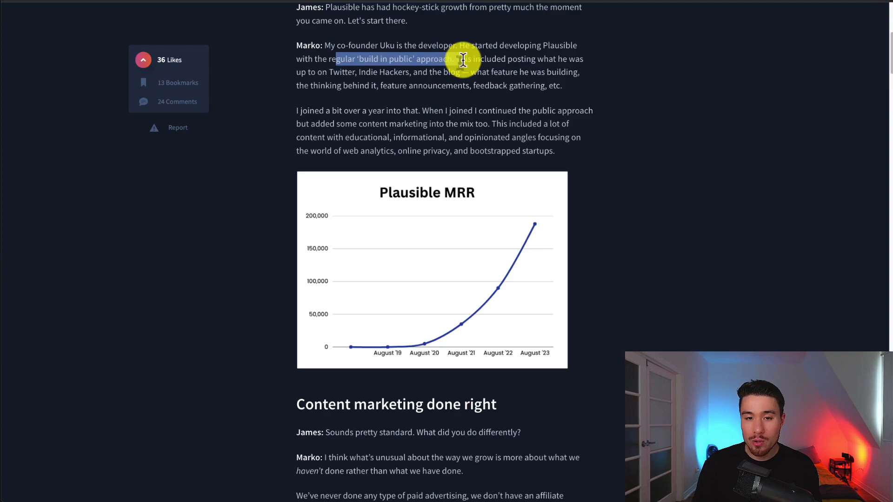
drag(461, 60, 516, 75)
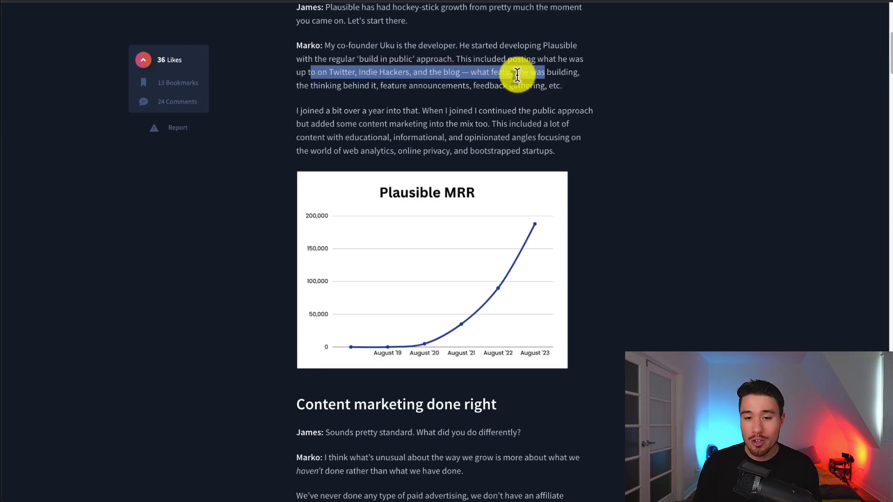
scroll(down, 3)
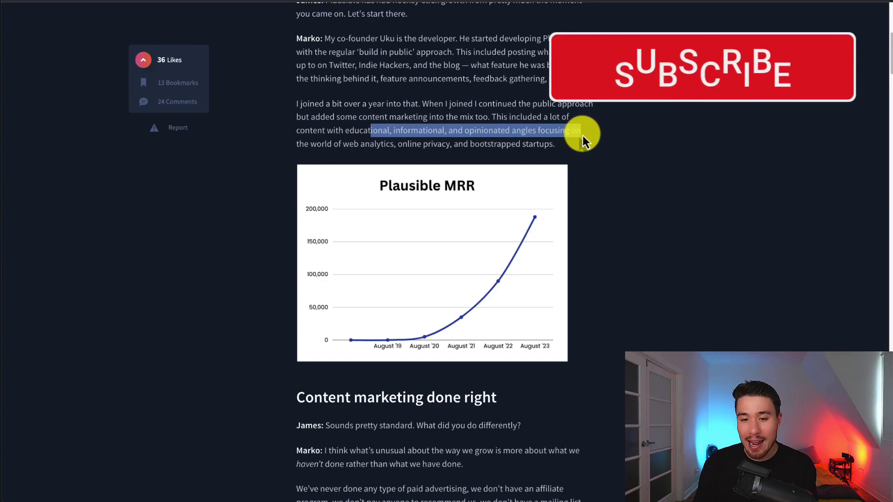
scroll(down, 3)
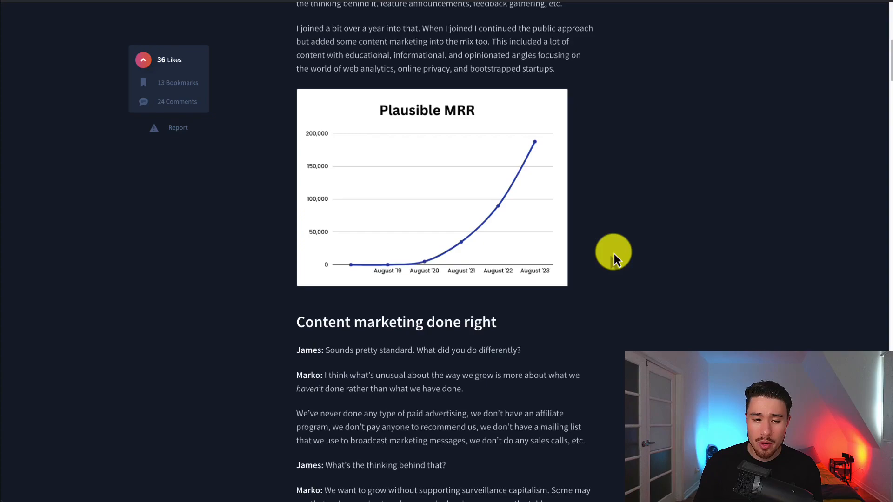
mouse_move(652, 263)
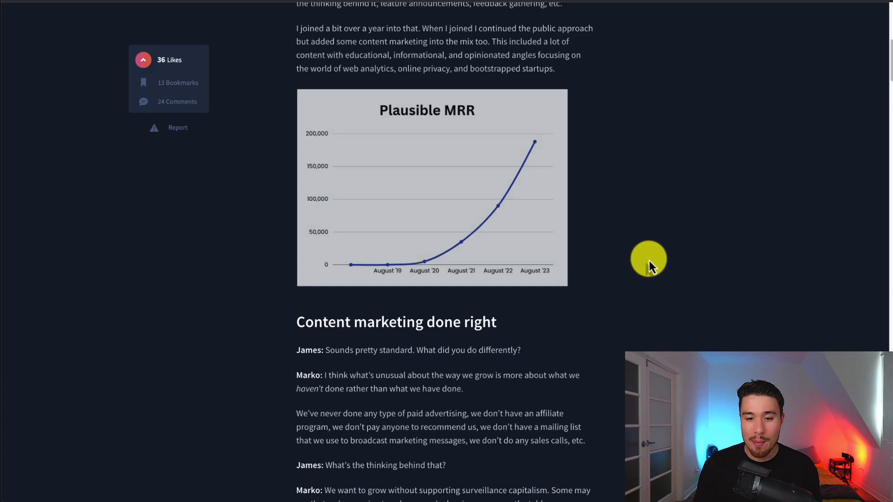
mouse_move(427, 269)
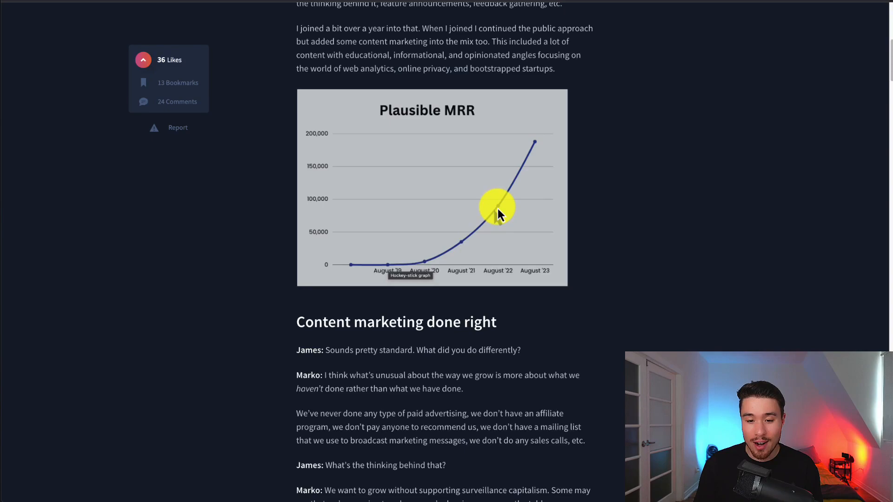
scroll(down, 3)
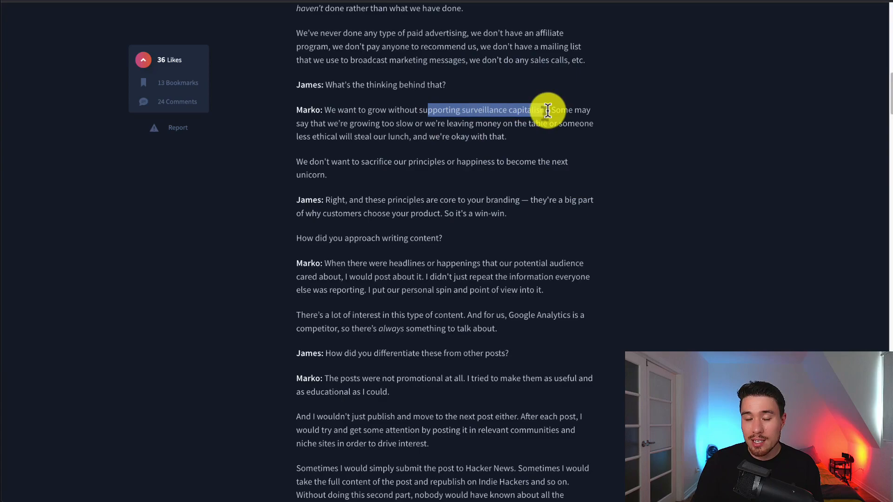
- Highlight the surveillance capitalism remark and read on toward the 'Boosting LTV' section
drag(547, 109, 584, 124)
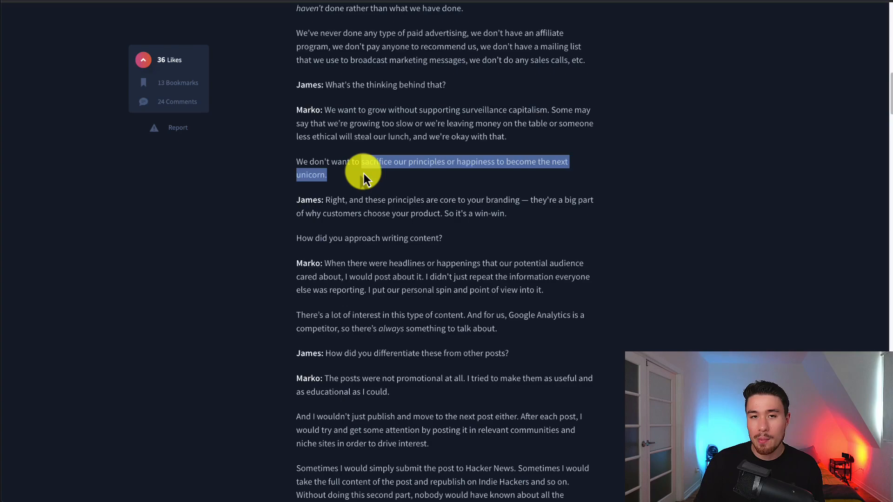
scroll(down, 3)
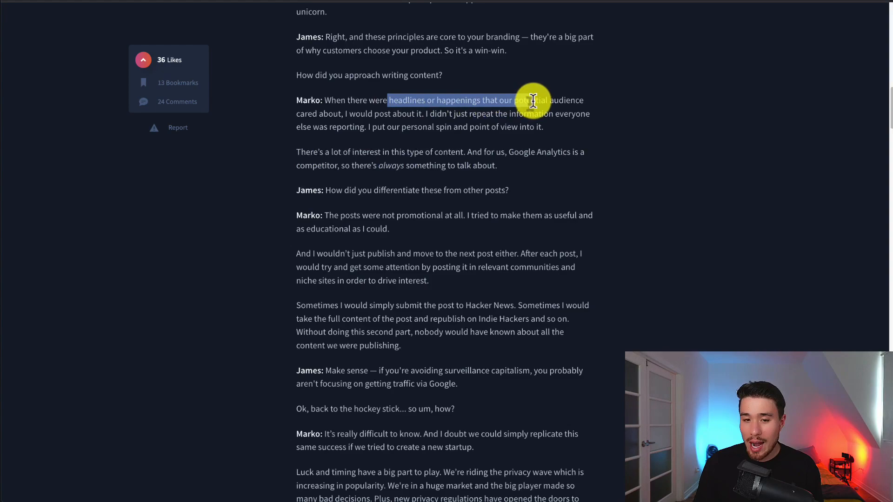
click(447, 129)
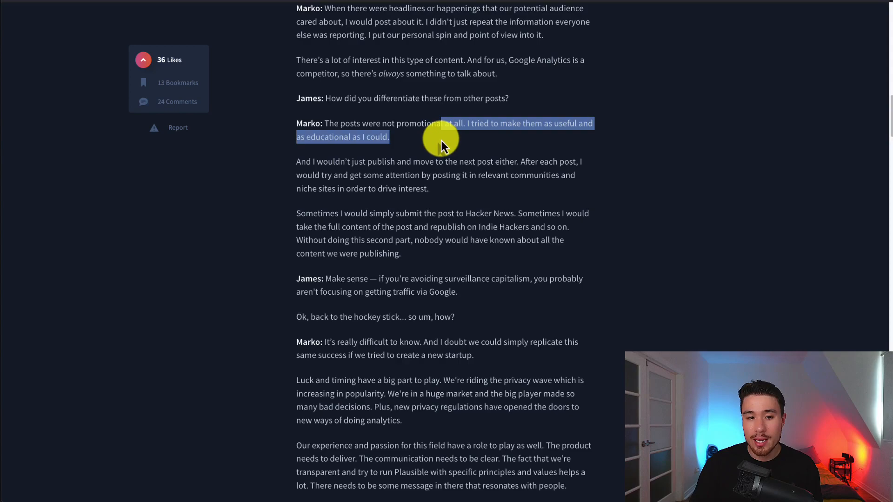
scroll(down, 3)
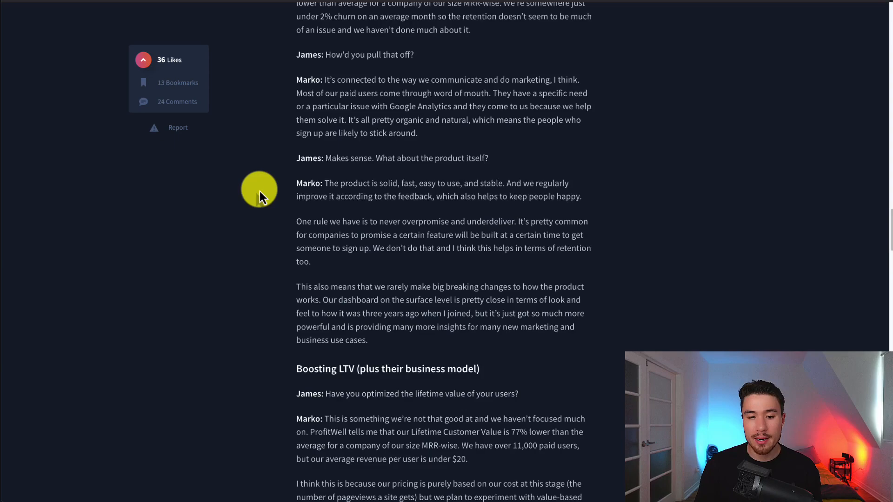
- Highlight the rarely-breaking-changes sentence and why customers pay for managed hosting
drag(322, 196, 415, 196)
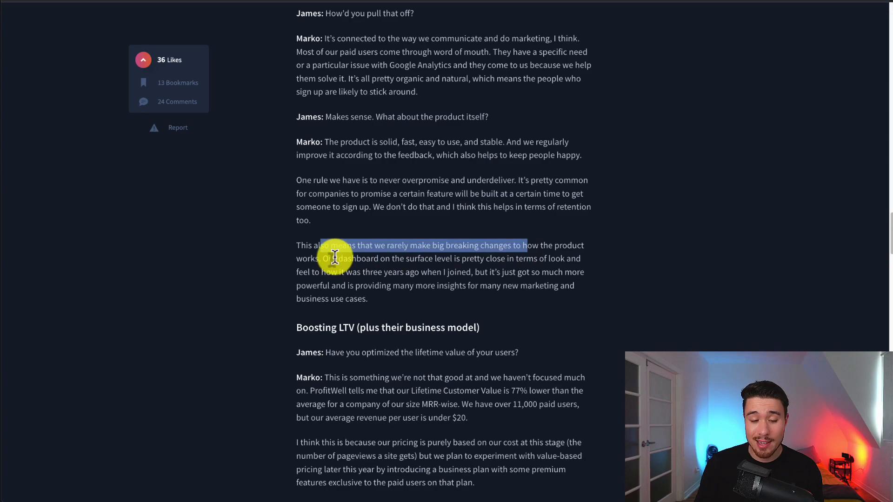
scroll(down, 3)
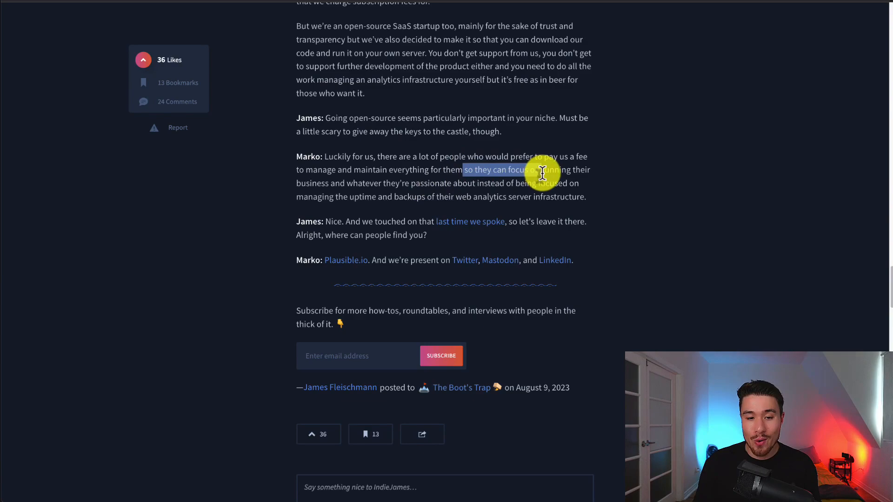
drag(541, 169, 492, 182)
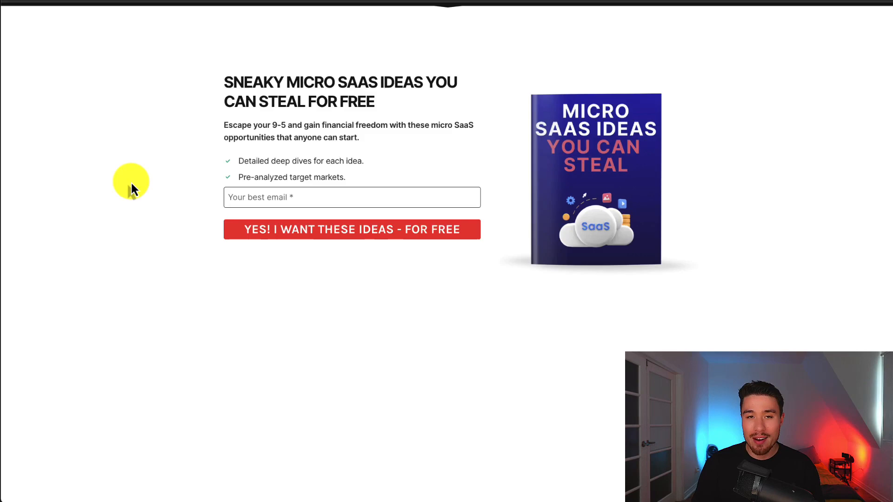
- Switch to the Micro SaaS ideas landing page showing the free ideas sign-up
click(242, 197)
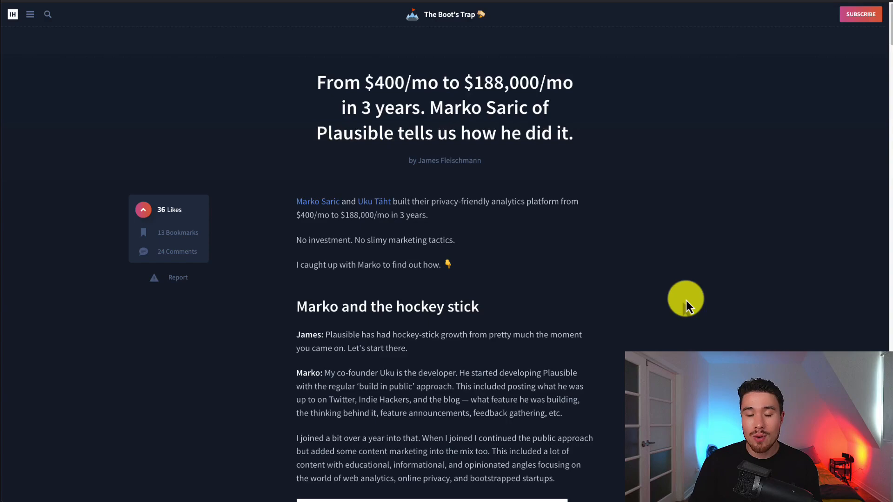
mouse_move(673, 131)
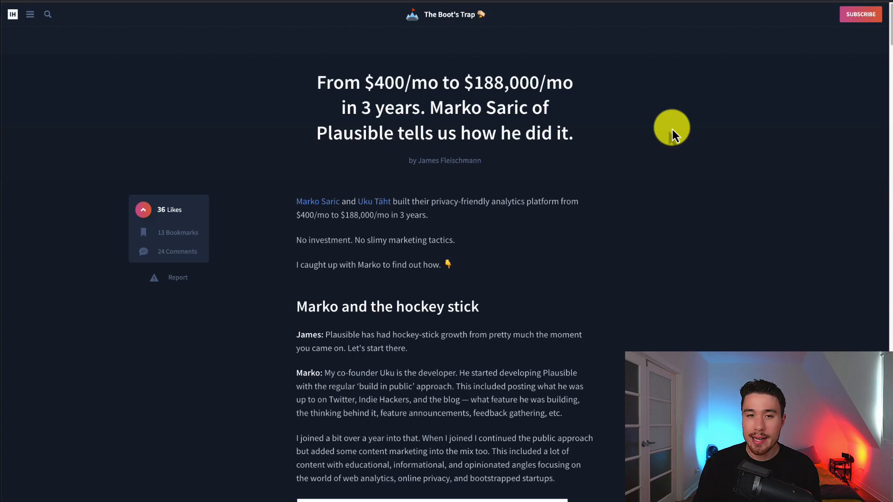